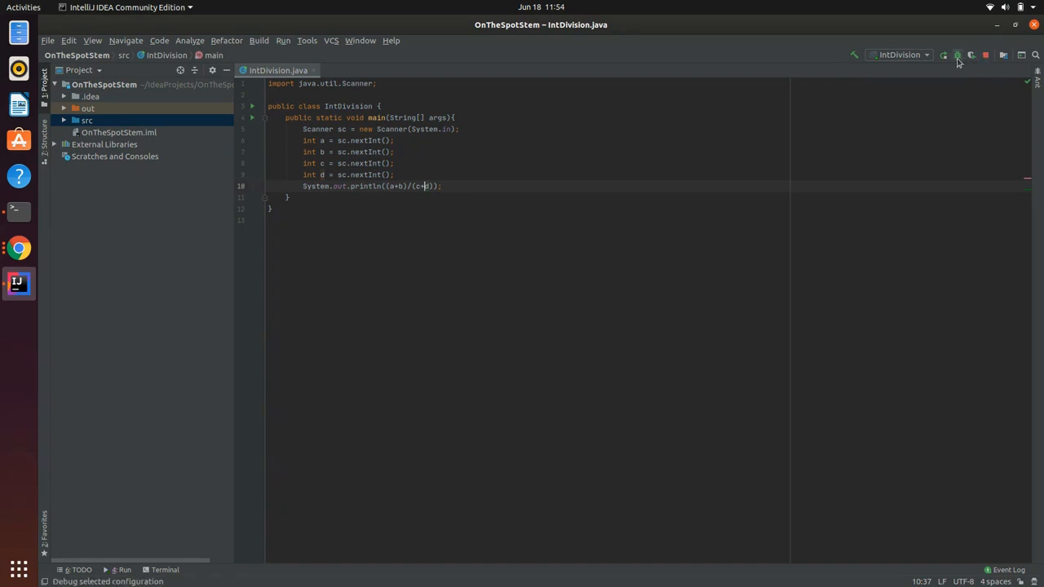
Run IntDivision with four integers so (a+b)/(c+d) prints 0
{"action": "left_click", "coordinate": [959, 55]}
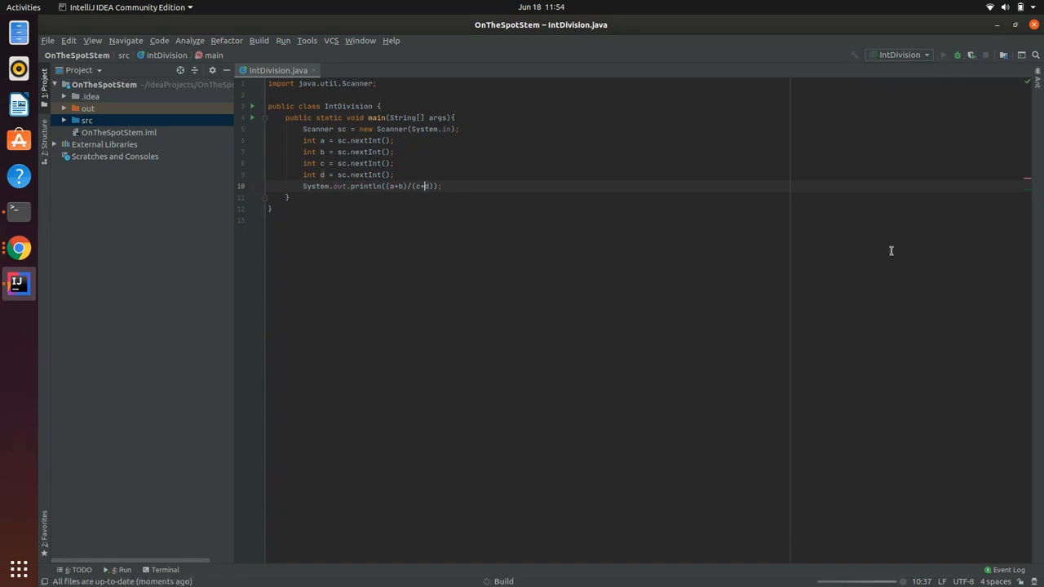
{"action": "left_click", "coordinate": [945, 55]}
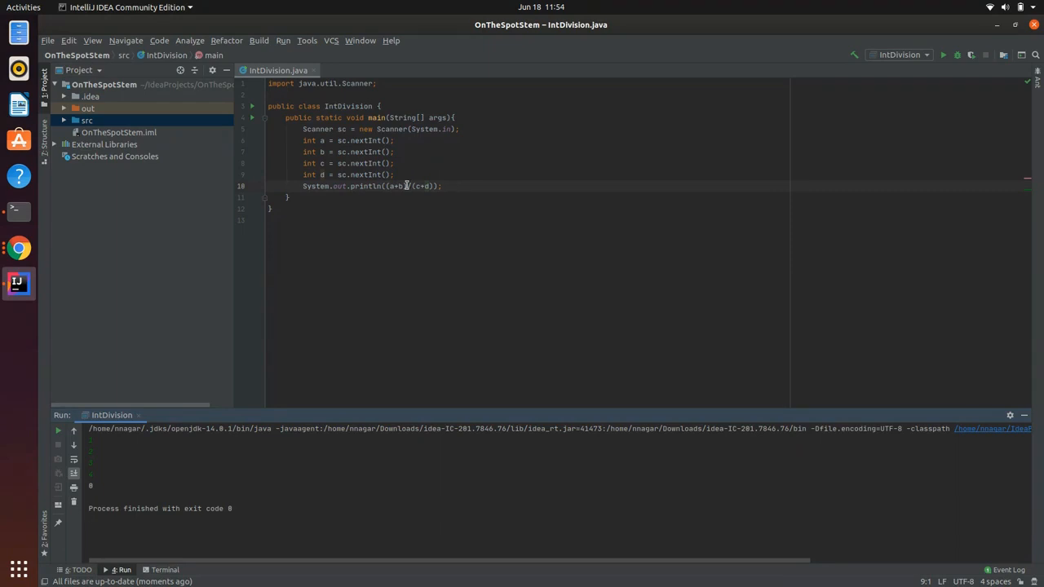
{"action": "mouse_move", "coordinate": [395, 174]}
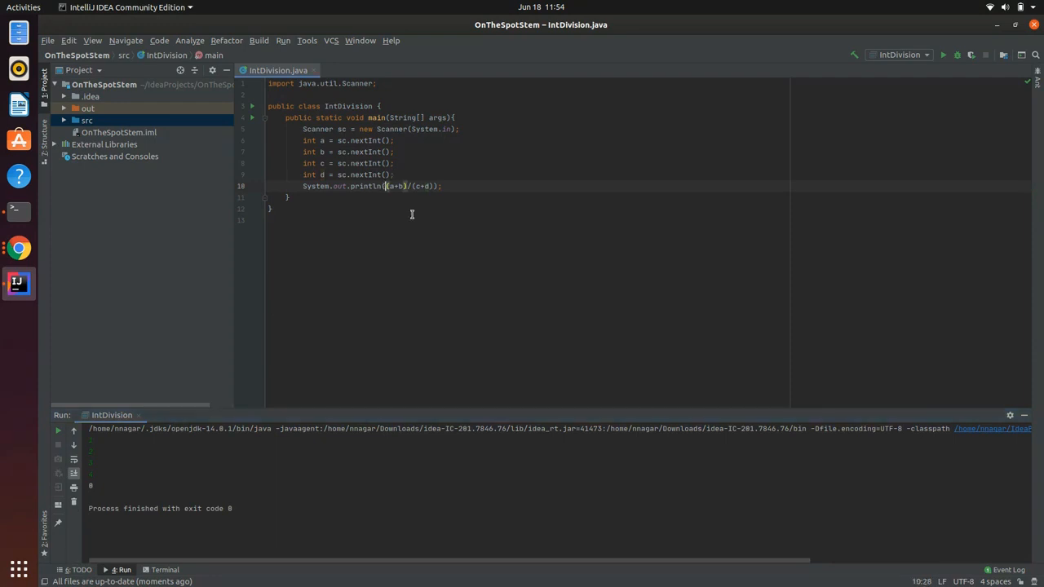
Prefix (a+b) with 1.0* and rerun to get 0.42857142857142855
{"action": "type", "text": "1.0*"}
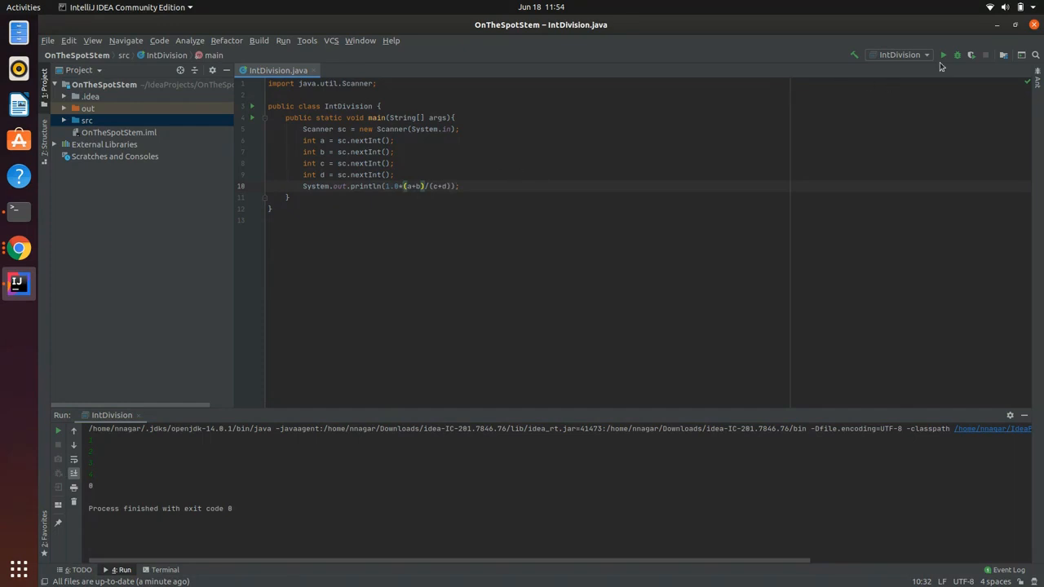
{"action": "mouse_move", "coordinate": [943, 55]}
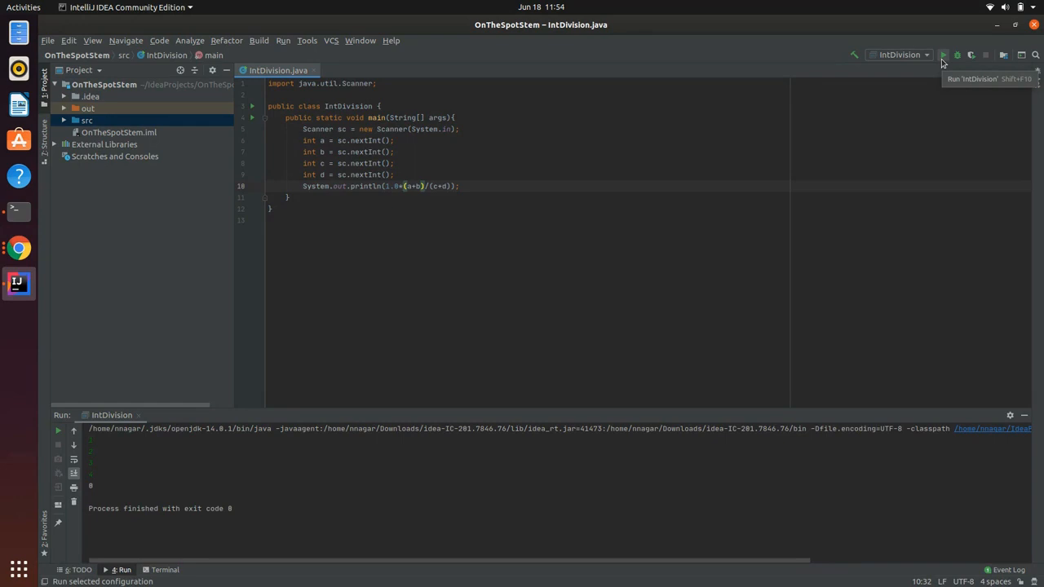
{"action": "left_click", "coordinate": [942, 55]}
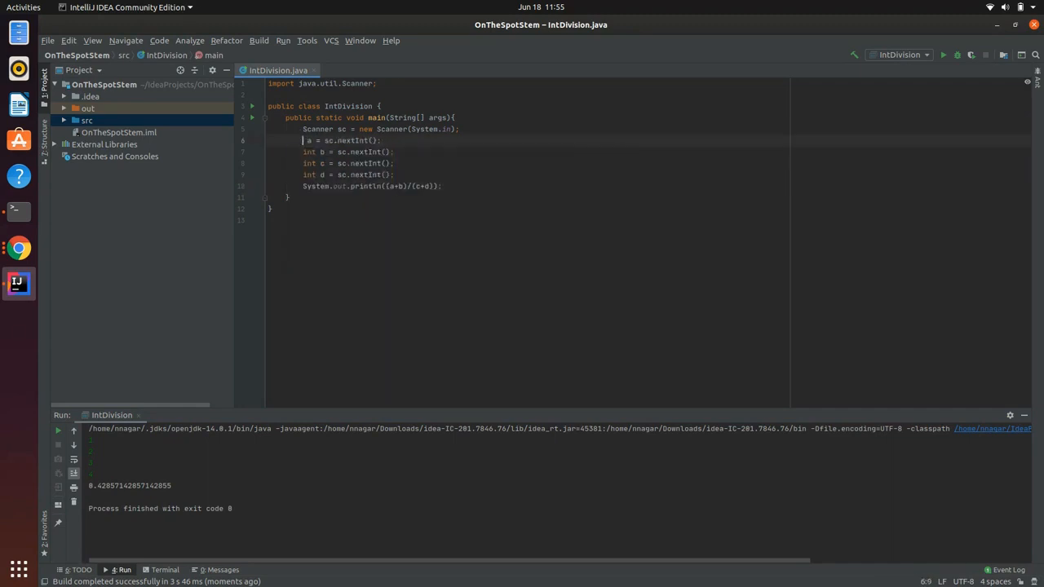
Declare variable a as float instead of int and rerun with inputs
{"action": "type", "text": "float"}
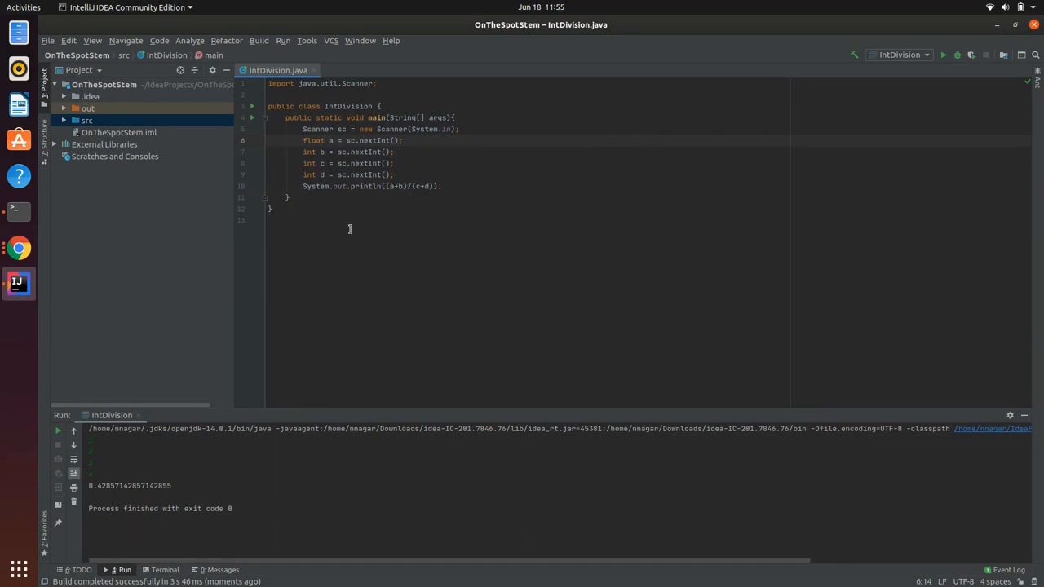
{"action": "mouse_move", "coordinate": [946, 55]}
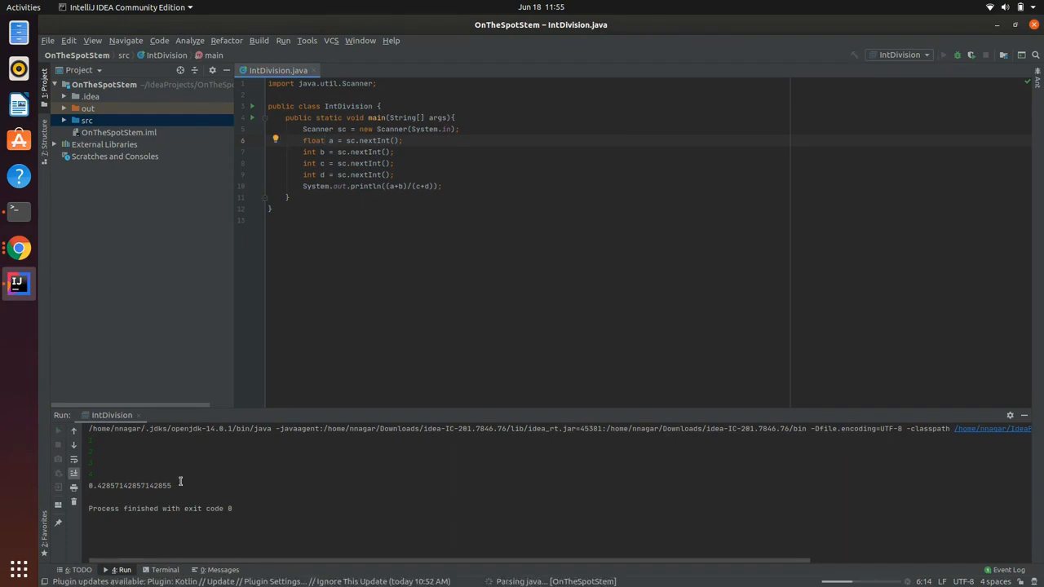
{"action": "left_click", "coordinate": [946, 55]}
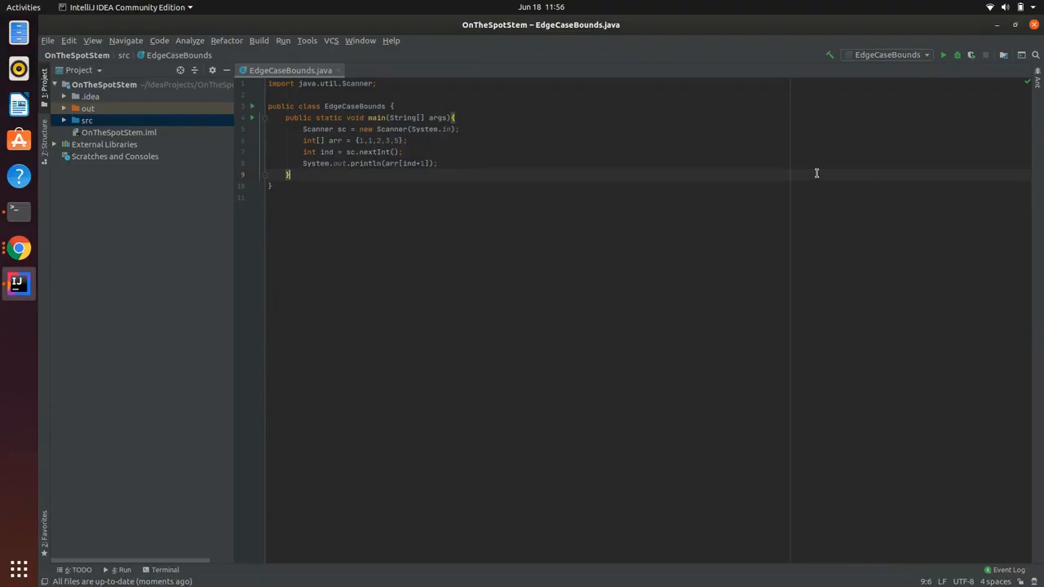
{"action": "mouse_move", "coordinate": [576, 81]}
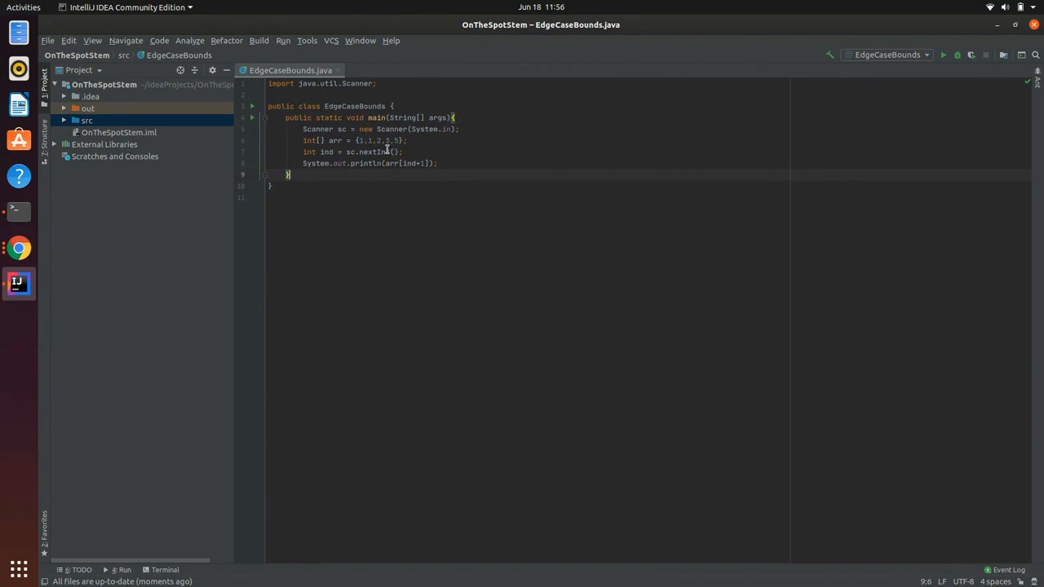
{"action": "mouse_move", "coordinate": [491, 156]}
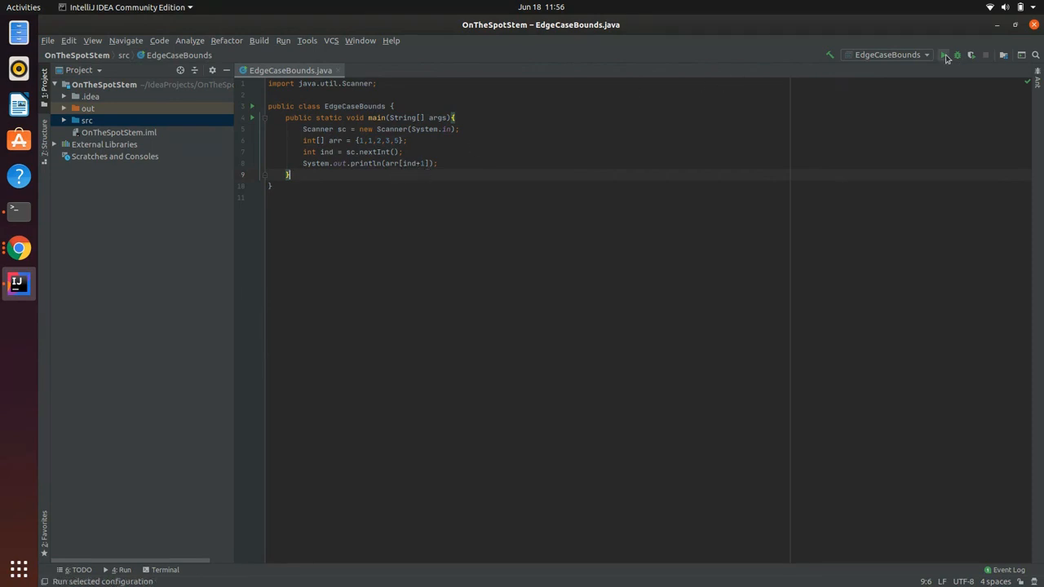
Run EdgeCaseBounds with a valid index, then the last index to trigger index 5 out of bounds
{"action": "left_click", "coordinate": [939, 55]}
{"action": "type", "text": "2"}
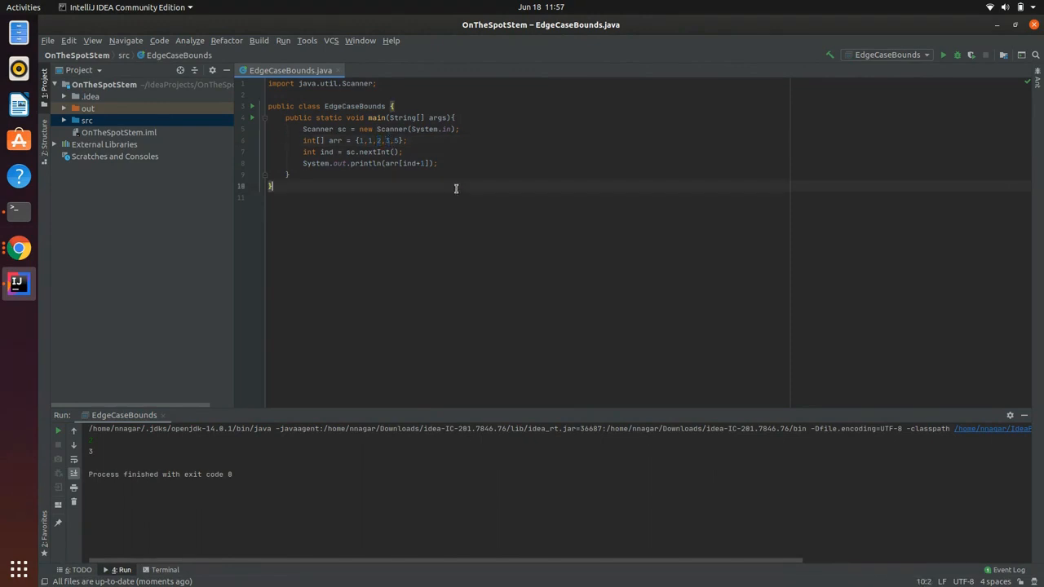
{"action": "mouse_move", "coordinate": [443, 232]}
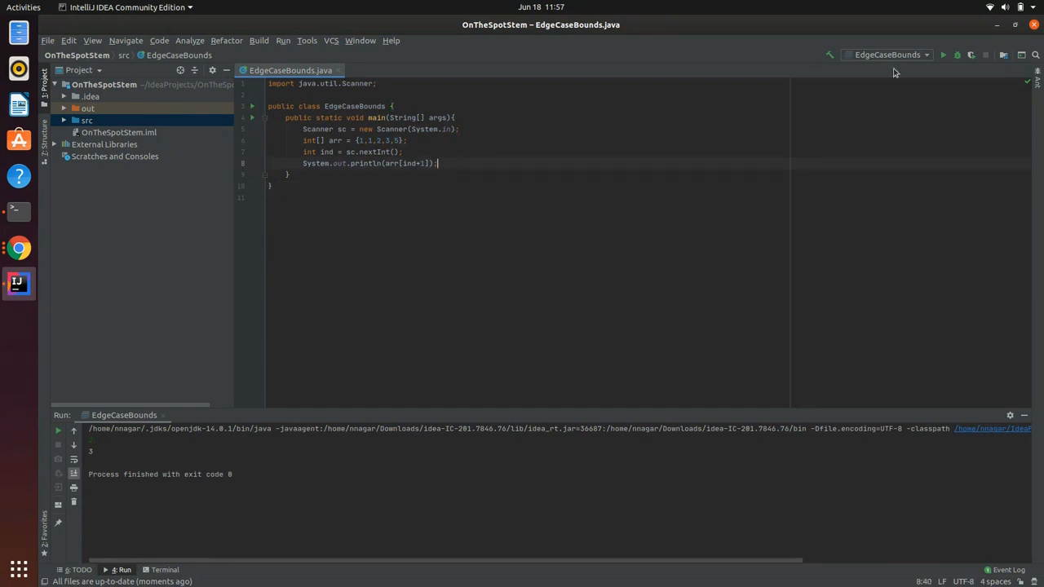
{"action": "mouse_move", "coordinate": [948, 56]}
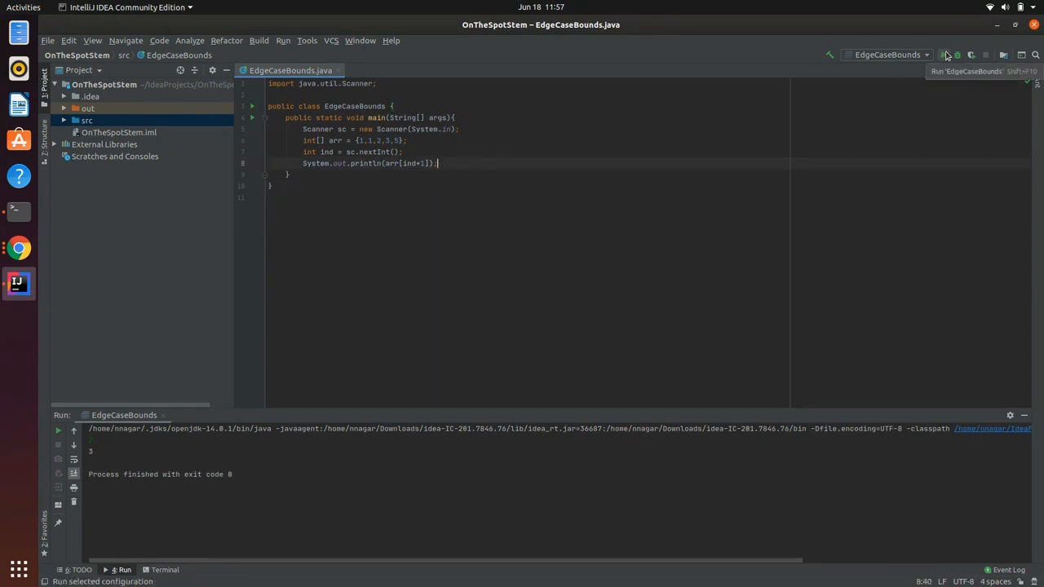
{"action": "left_click", "coordinate": [945, 56]}
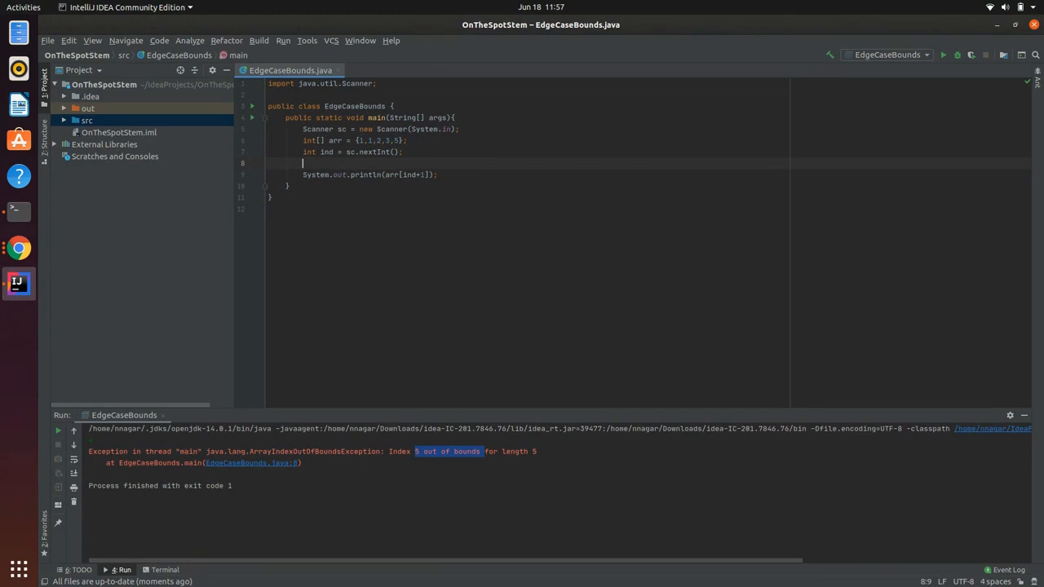
Guard with if (ind == arr.length-1) return; and rerun with the last index cleanly
{"action": "type", "text": "if (ind =="}
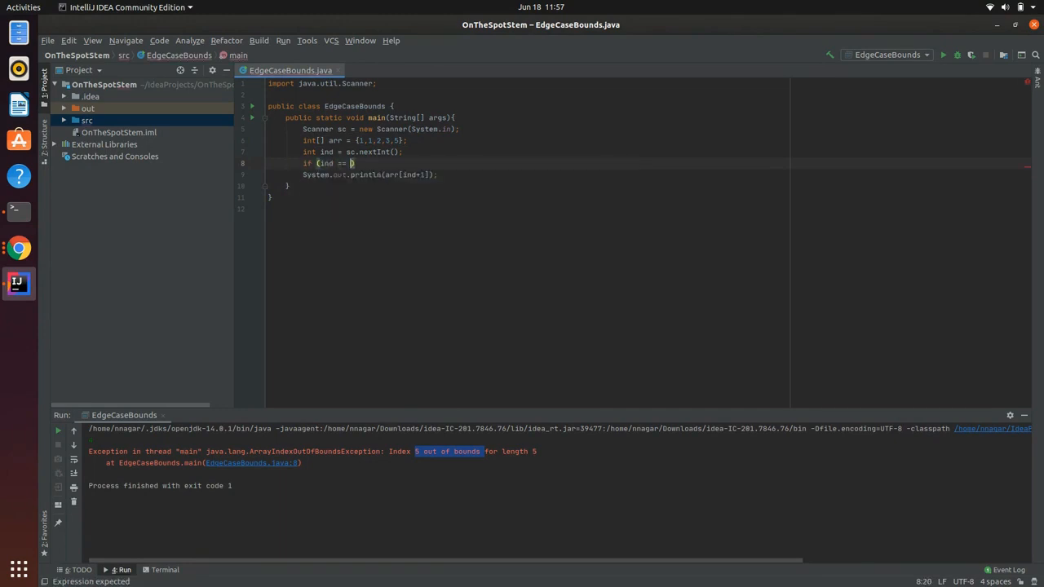
{"action": "type", "text": "arr.length-1"}
{"action": "type", "text": "b"}
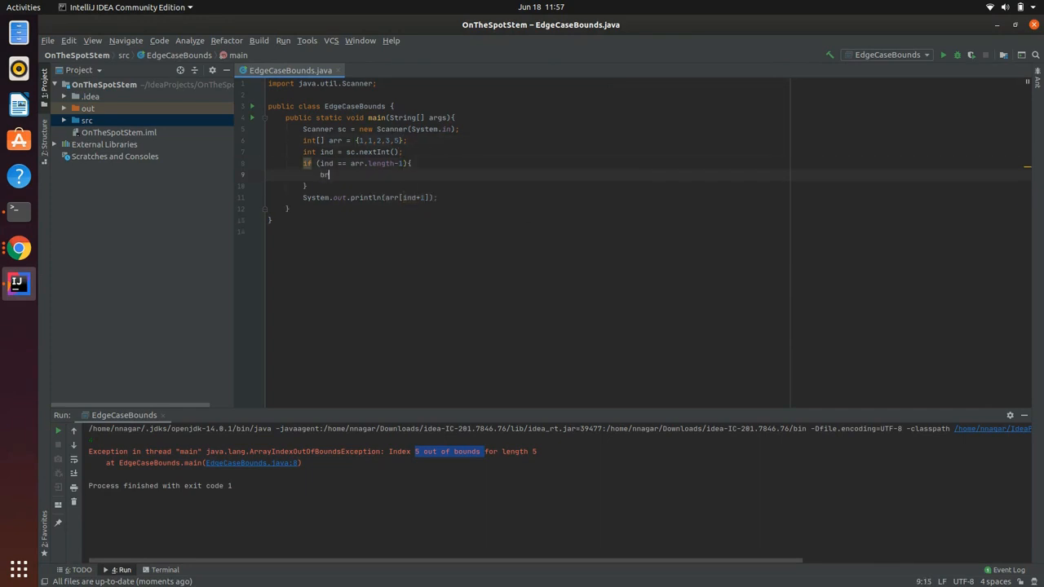
{"action": "type", "text": "return;"}
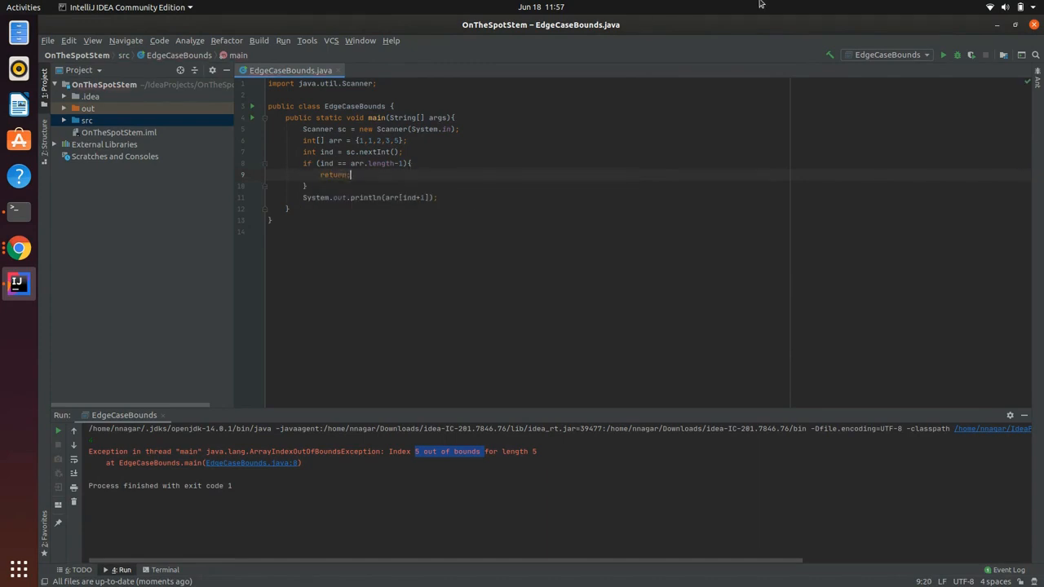
{"action": "mouse_move", "coordinate": [946, 65]}
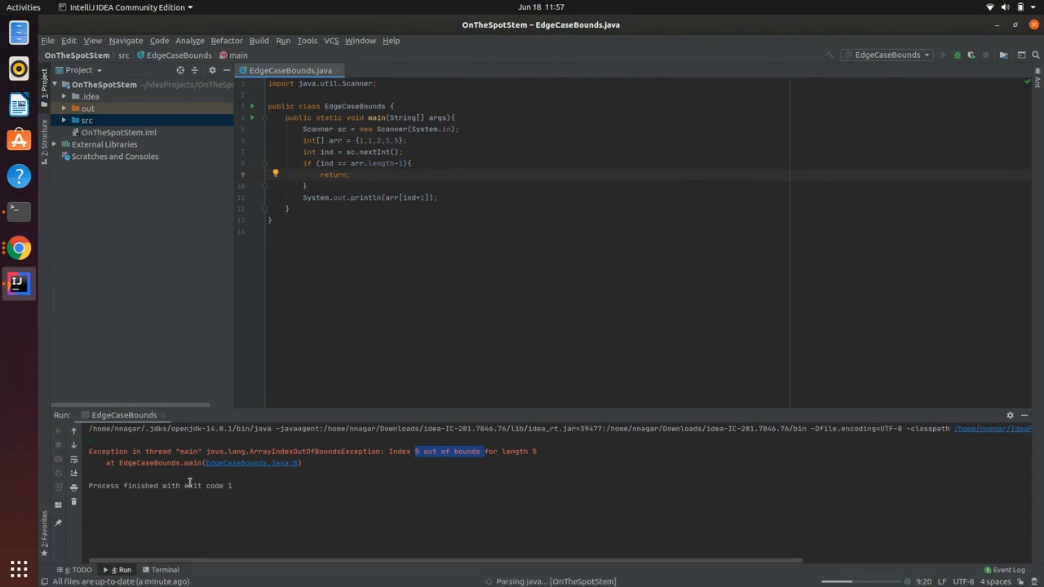
{"action": "left_click", "coordinate": [949, 55]}
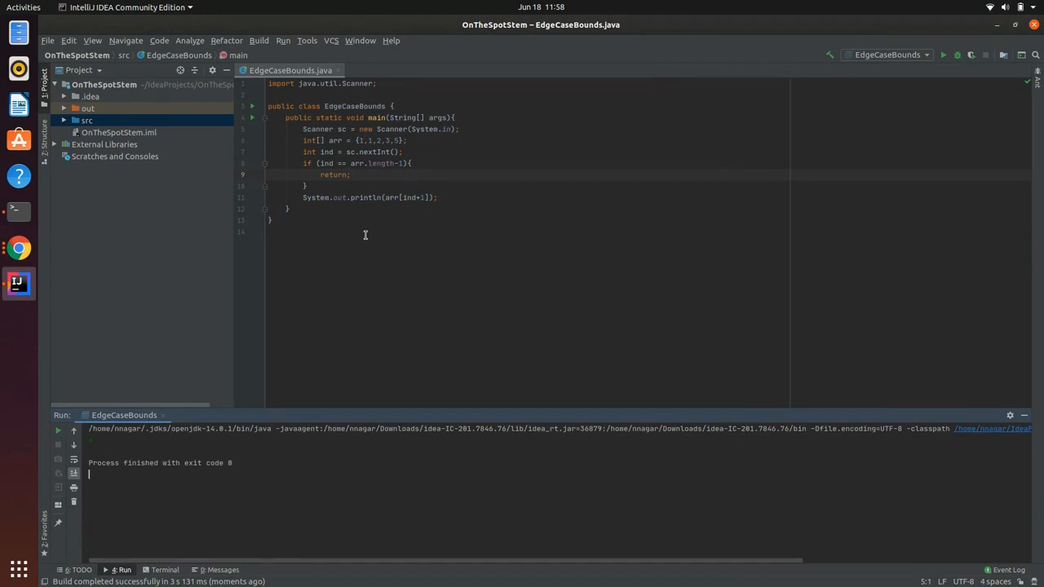
{"action": "mouse_move", "coordinate": [367, 152]}
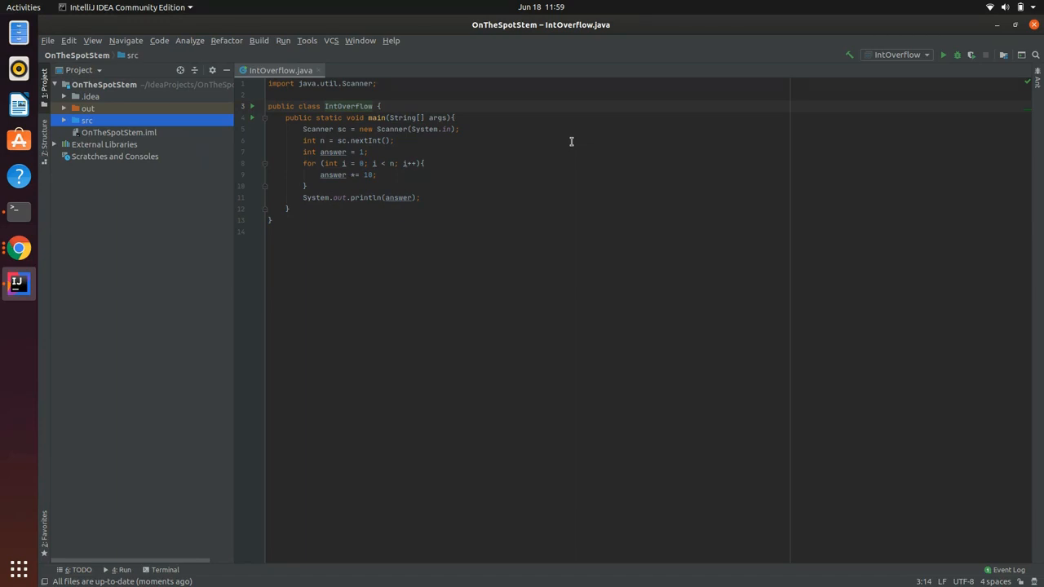
{"action": "mouse_move", "coordinate": [382, 144]}
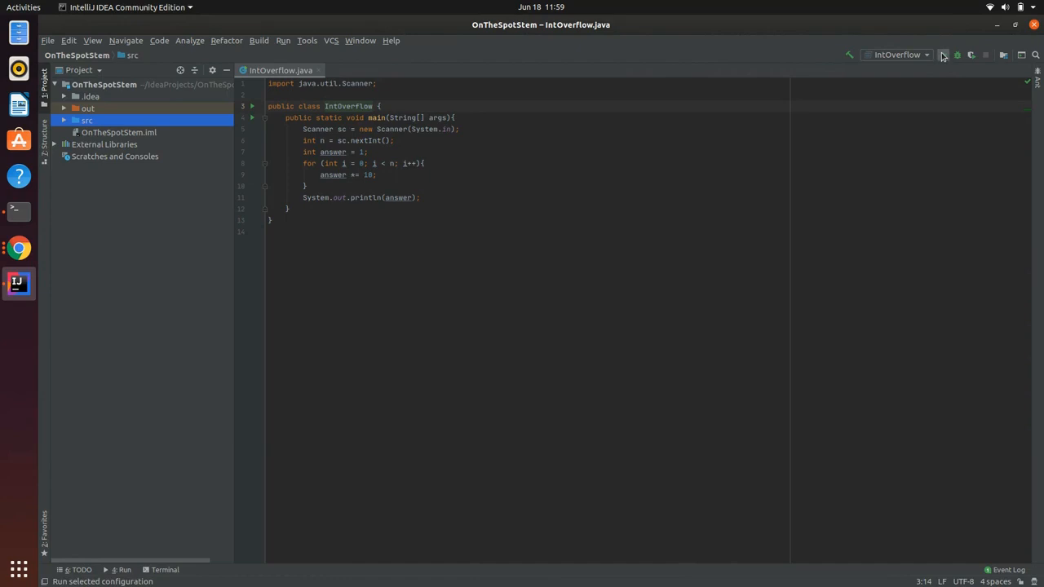
{"action": "left_click", "coordinate": [943, 55]}
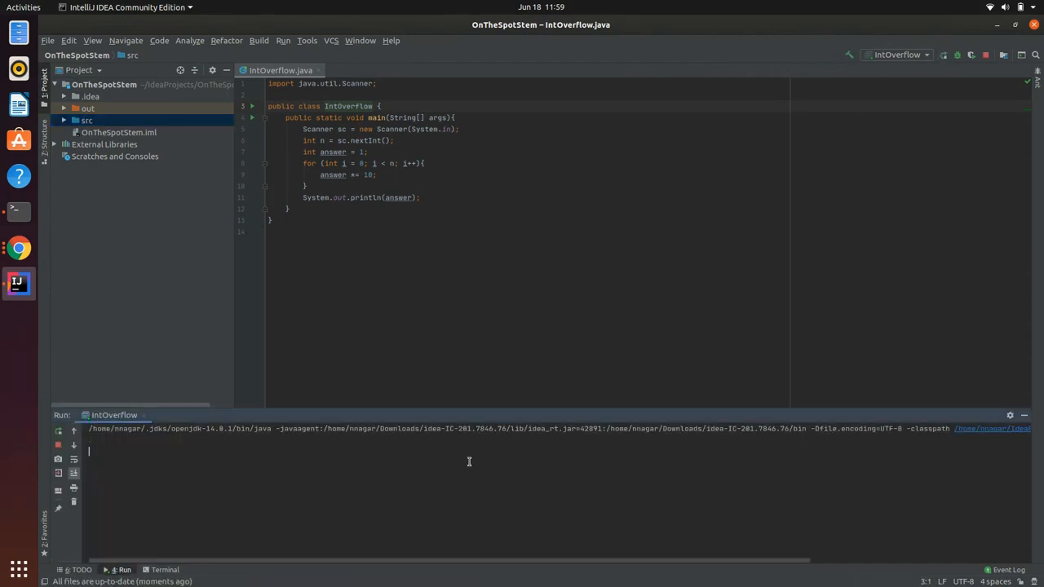
{"action": "left_click", "coordinate": [943, 55]}
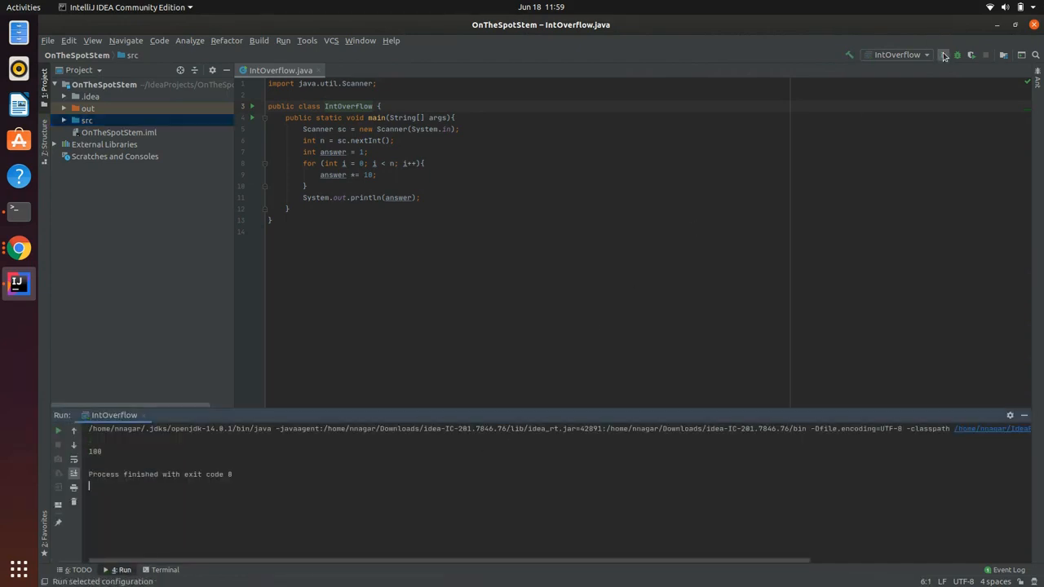
{"action": "left_click", "coordinate": [943, 56]}
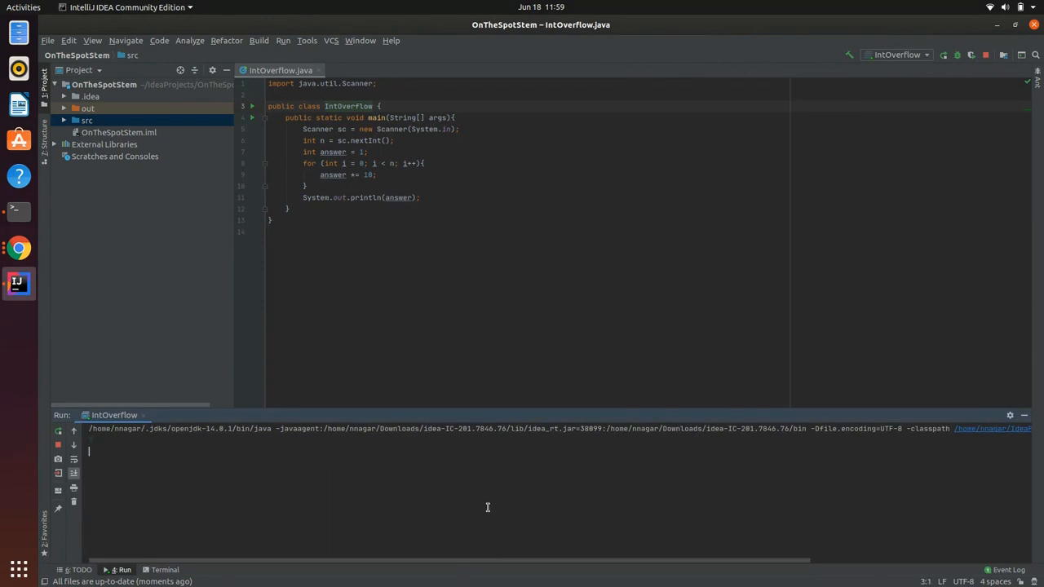
{"action": "left_click", "coordinate": [946, 55]}
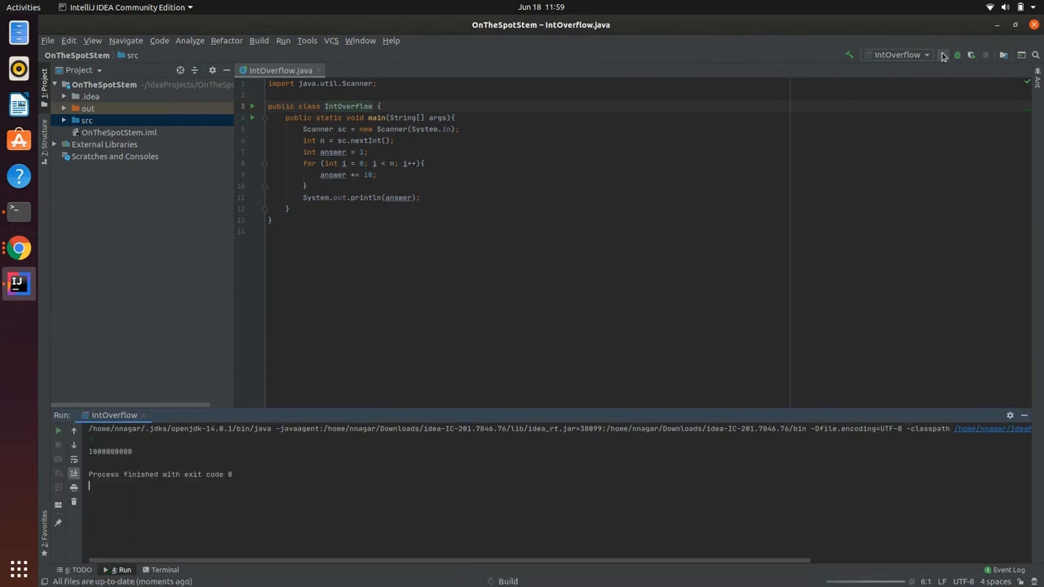
{"action": "left_click", "coordinate": [942, 55]}
{"action": "type", "text": "10"}
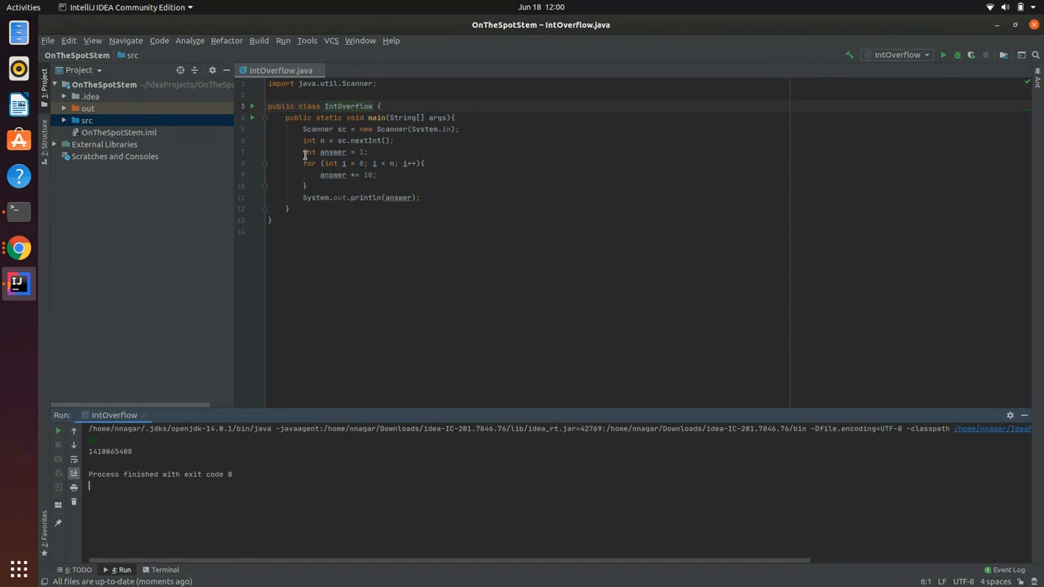
Declare answer as long and rerun so the full power of ten prints
{"action": "type", "text": "long"}
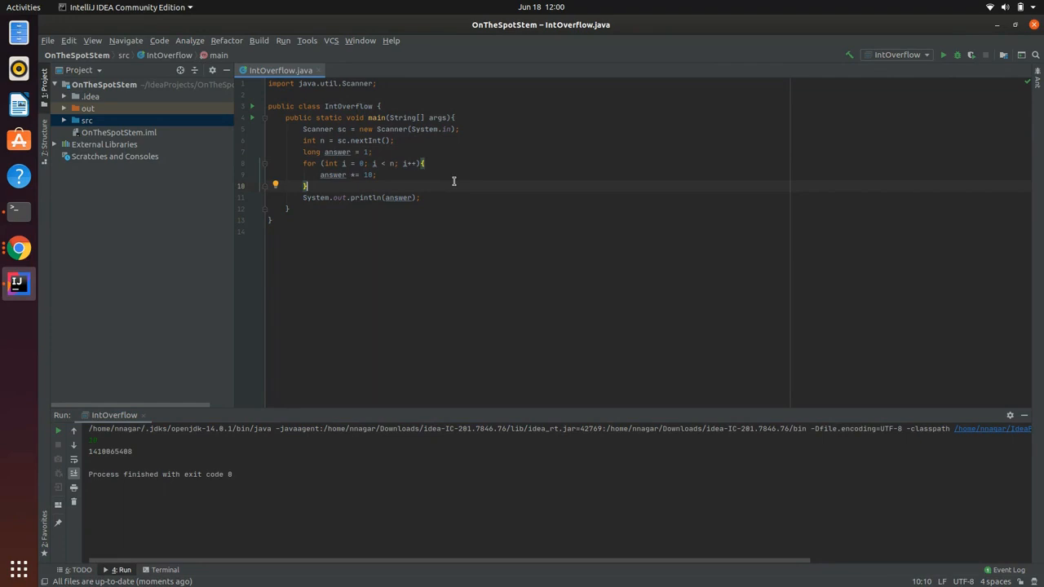
{"action": "mouse_move", "coordinate": [945, 55]}
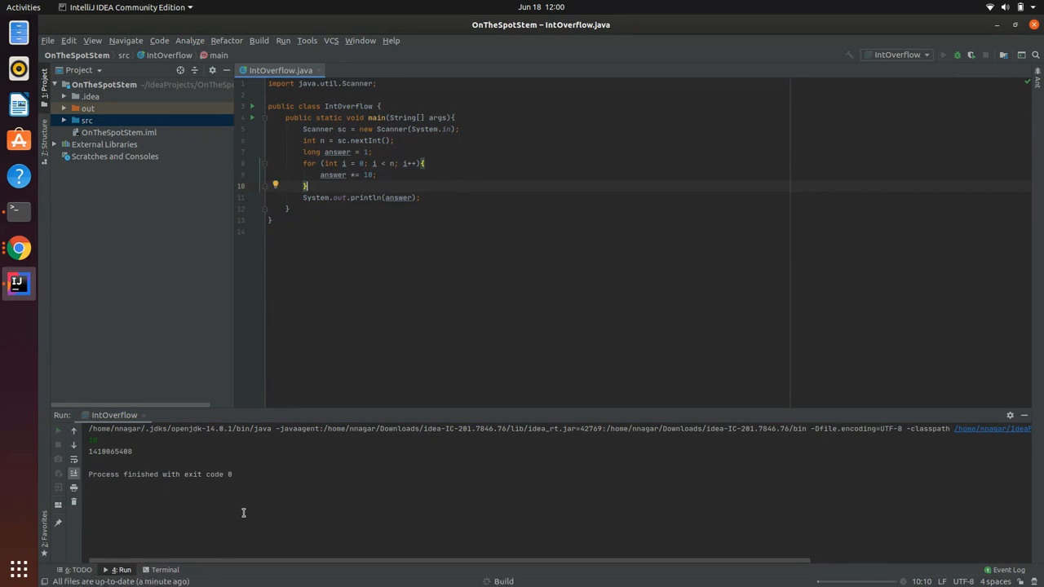
{"action": "left_click", "coordinate": [944, 55]}
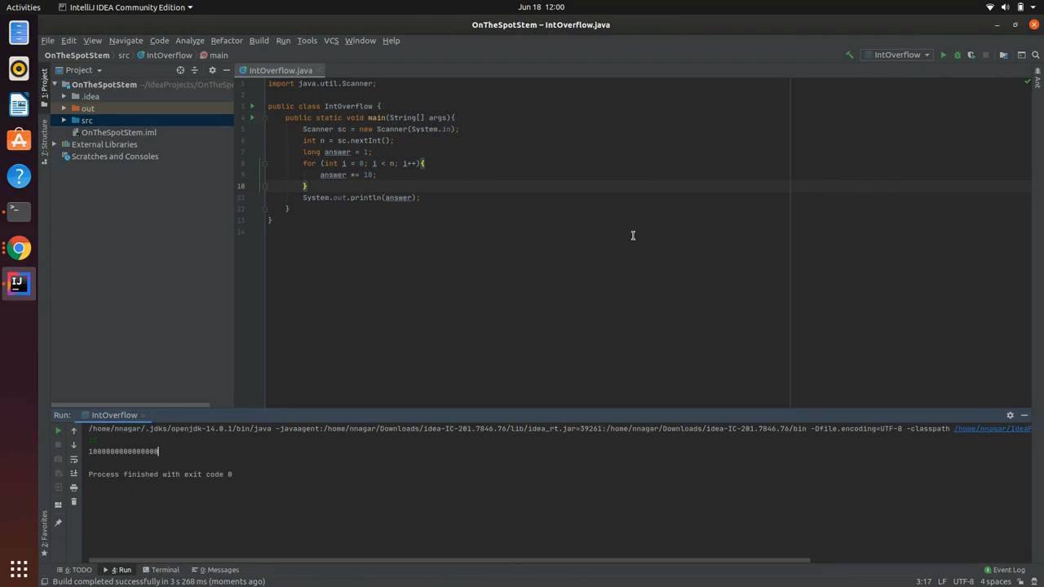
{"action": "mouse_move", "coordinate": [577, 158]}
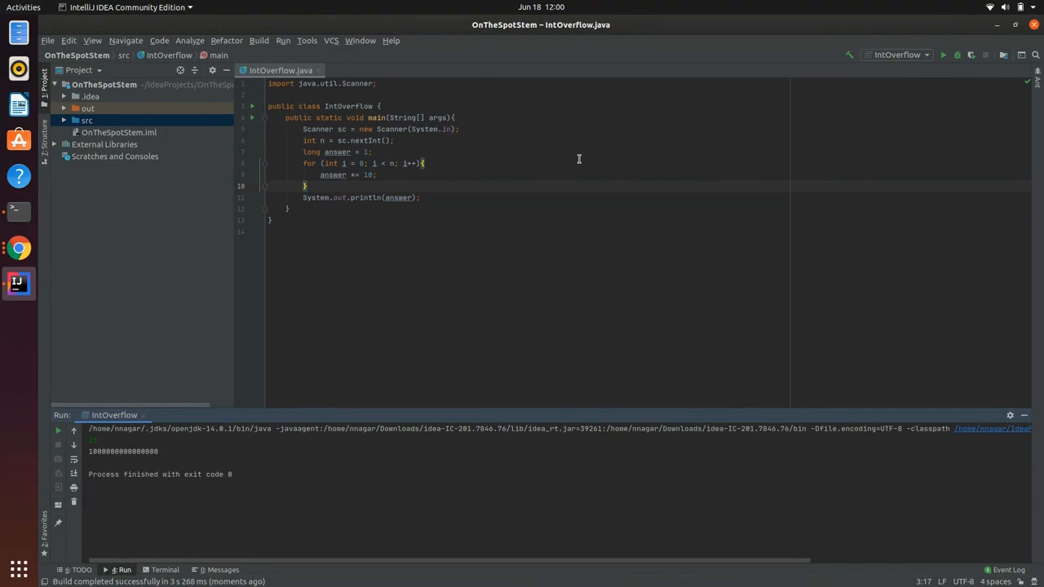
{"action": "mouse_move", "coordinate": [347, 255]}
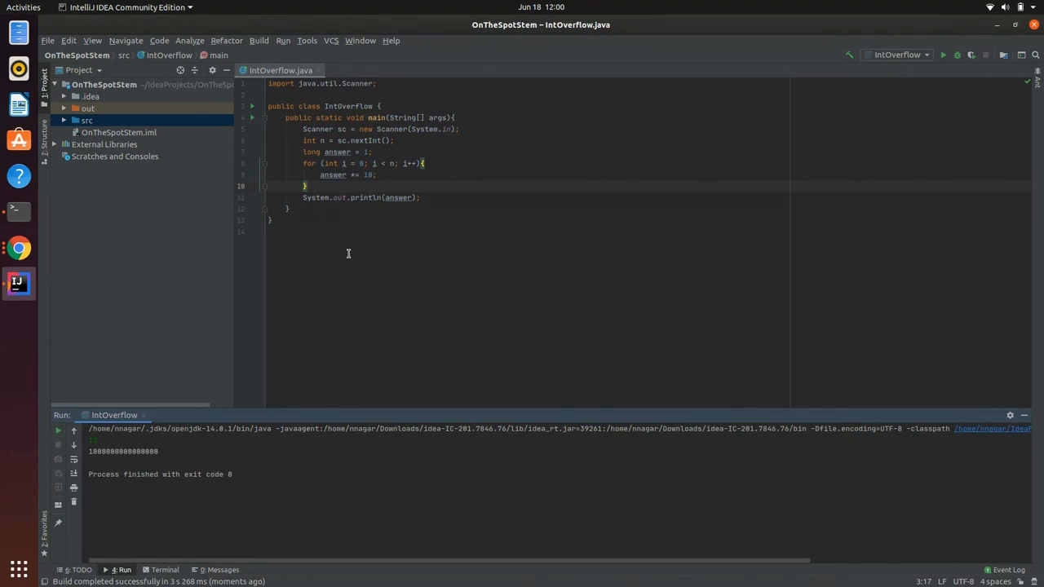
{"action": "double_click", "coordinate": [310, 152]}
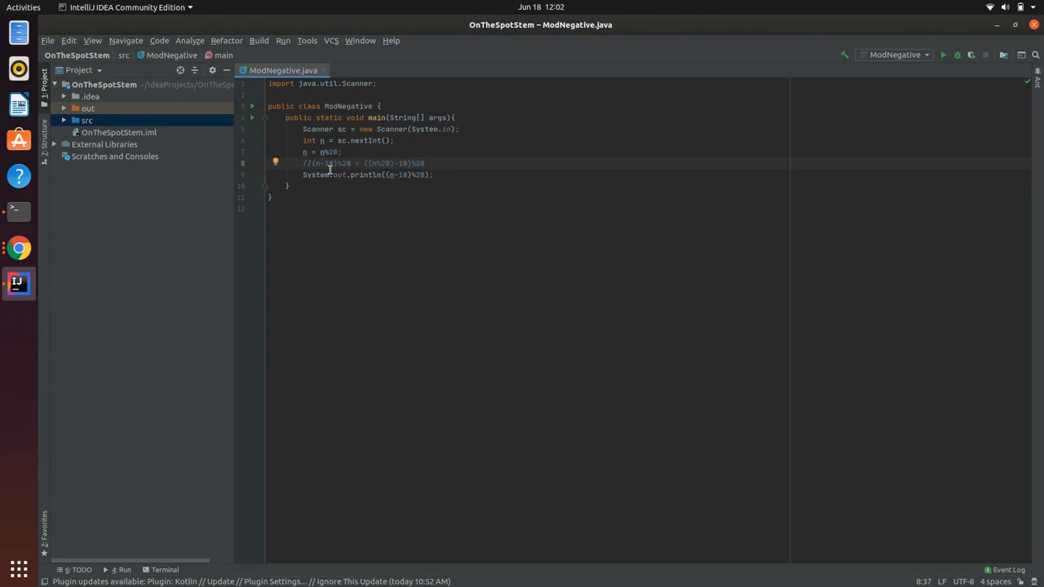
{"action": "mouse_move", "coordinate": [388, 154]}
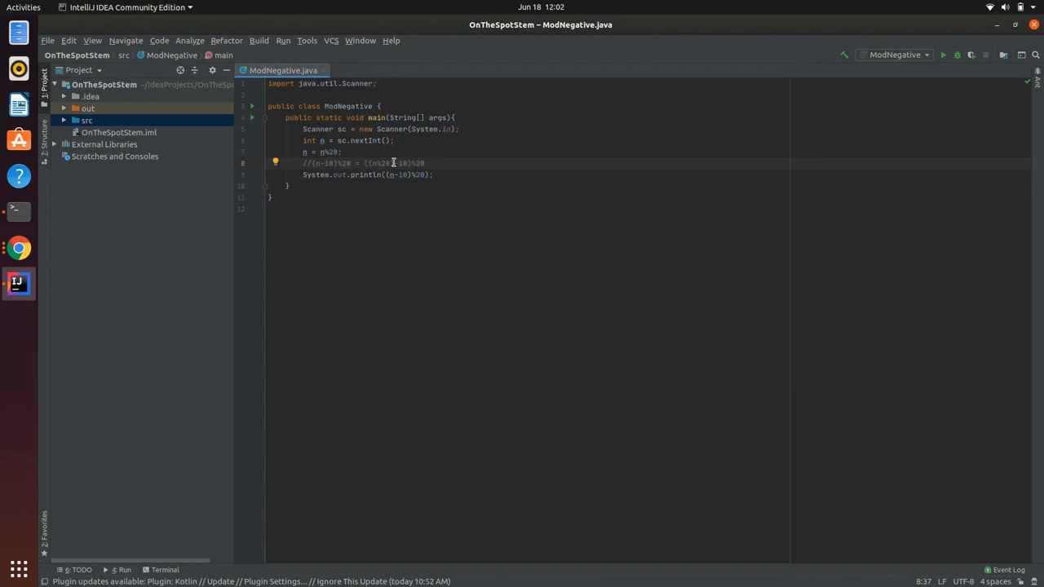
{"action": "mouse_move", "coordinate": [450, 160]}
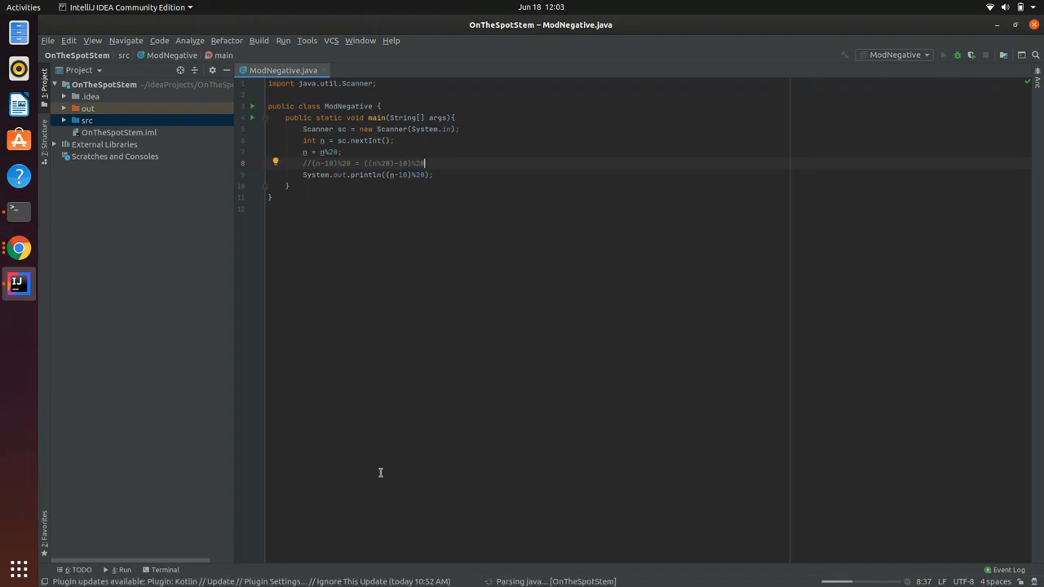
Run ModNegative to see -1, then change the println to (n+20-10)%20
{"action": "left_click", "coordinate": [946, 56]}
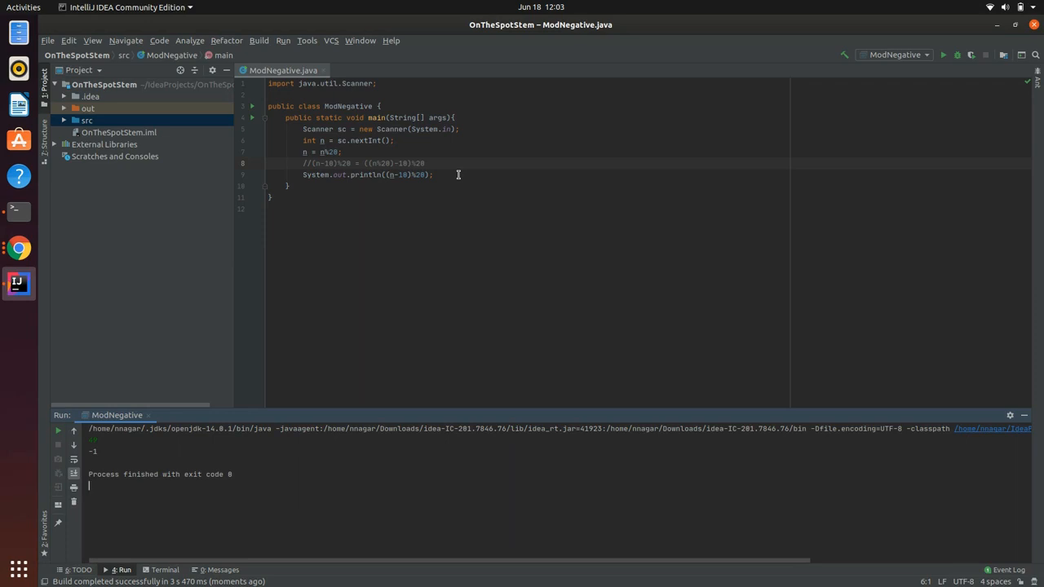
{"action": "mouse_move", "coordinate": [499, 197]}
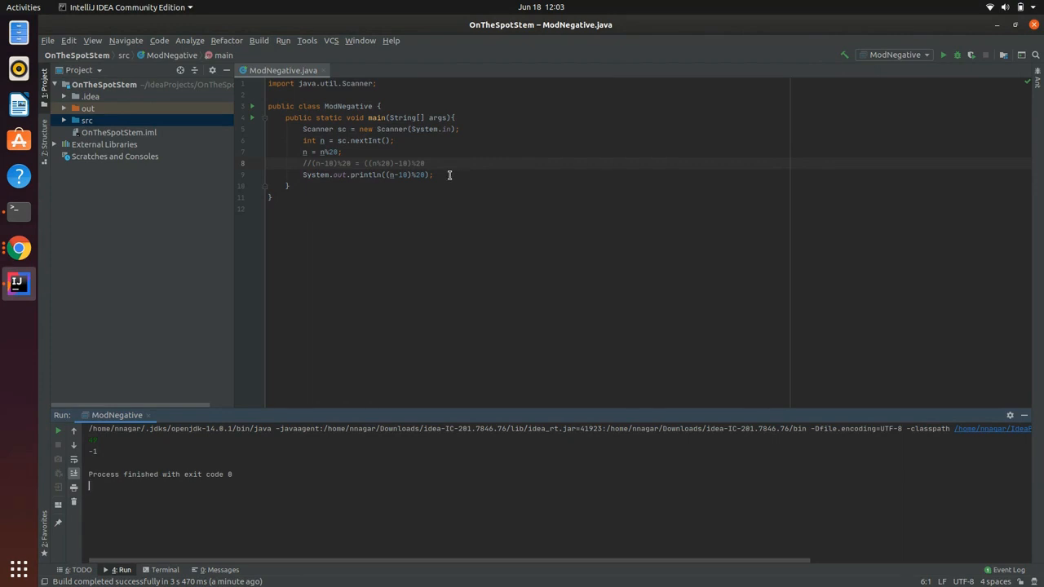
{"action": "left_click", "coordinate": [408, 174]}
{"action": "type", "text": "+20"}
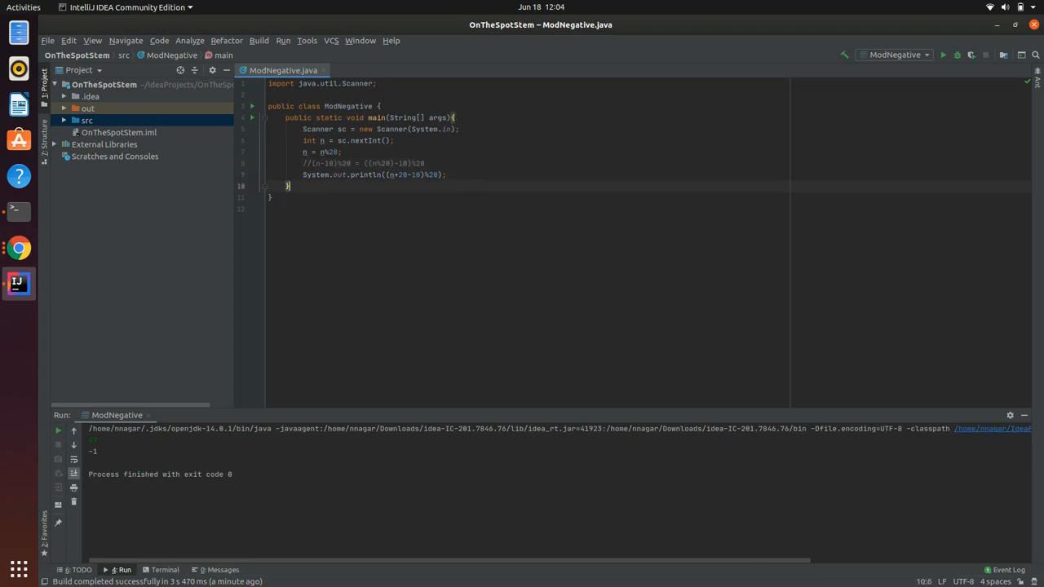
Add the comment // ((n-10+20)%20 = n%20-10%20+20 below the print statement
{"action": "type", "text": "//"}
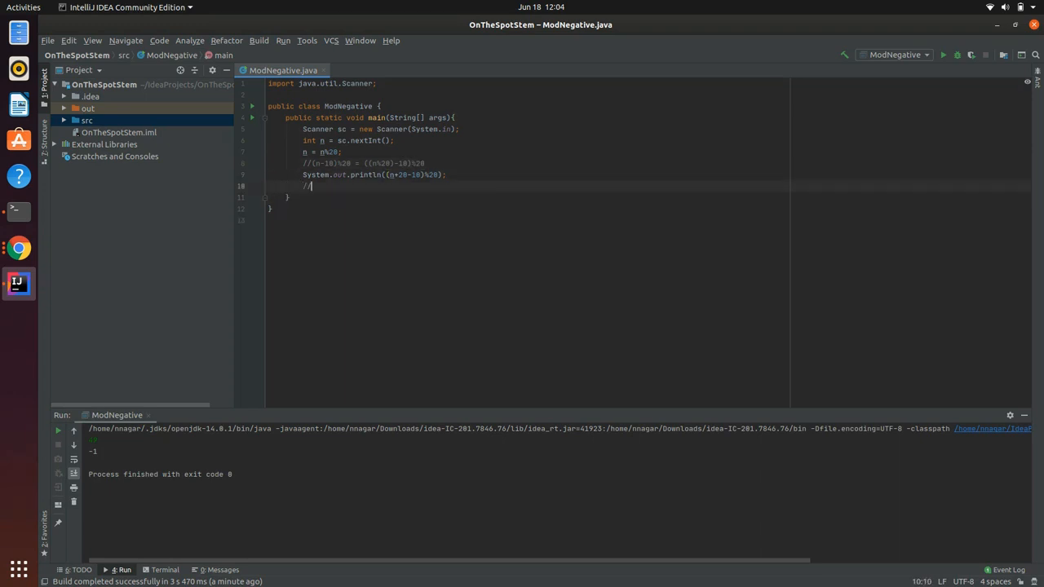
{"action": "type", "text": "("}
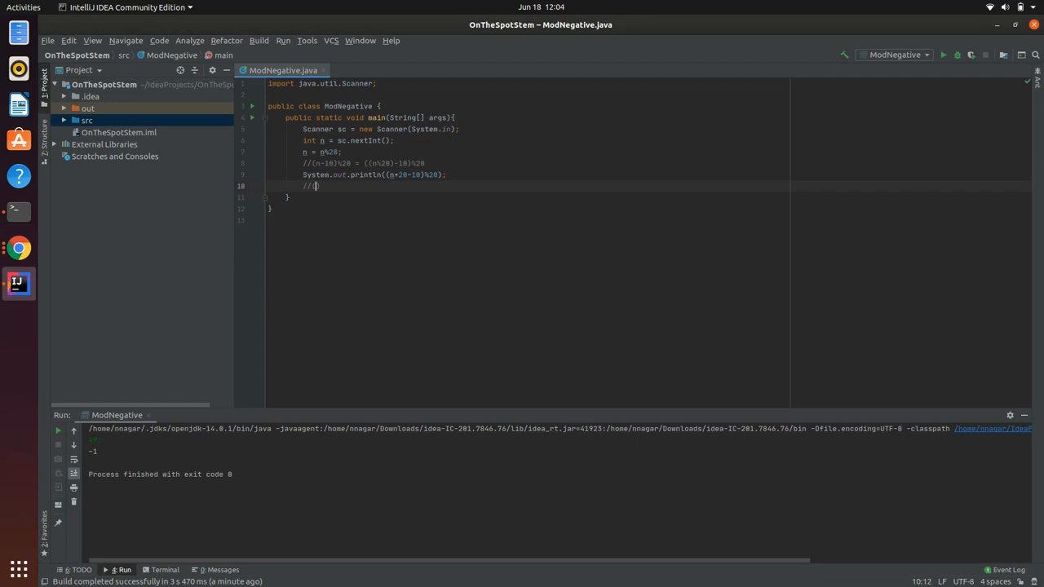
{"action": "type", "text": "(n-10+20)%20"}
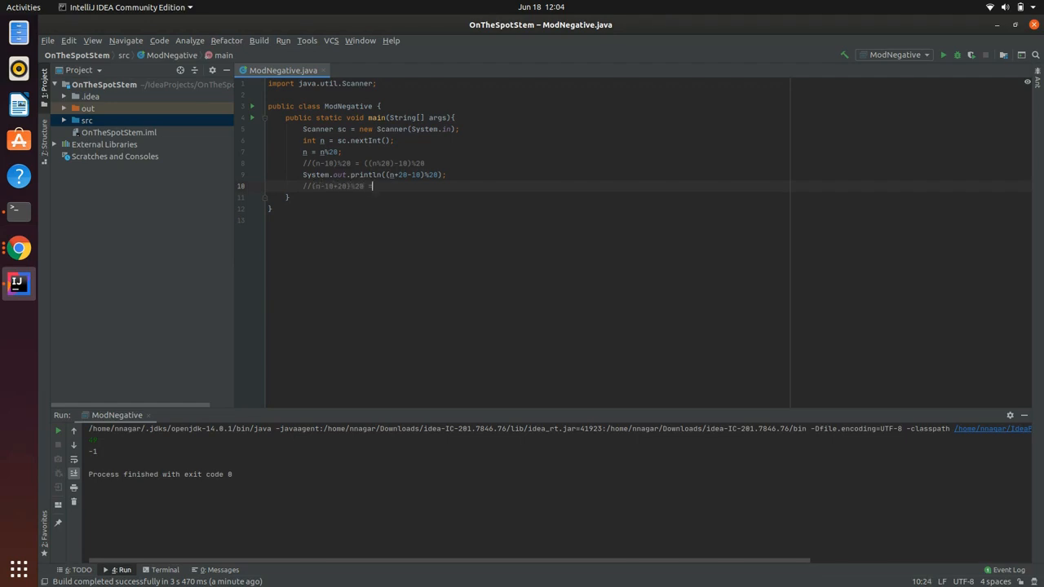
{"action": "type", "text": "= n%"}
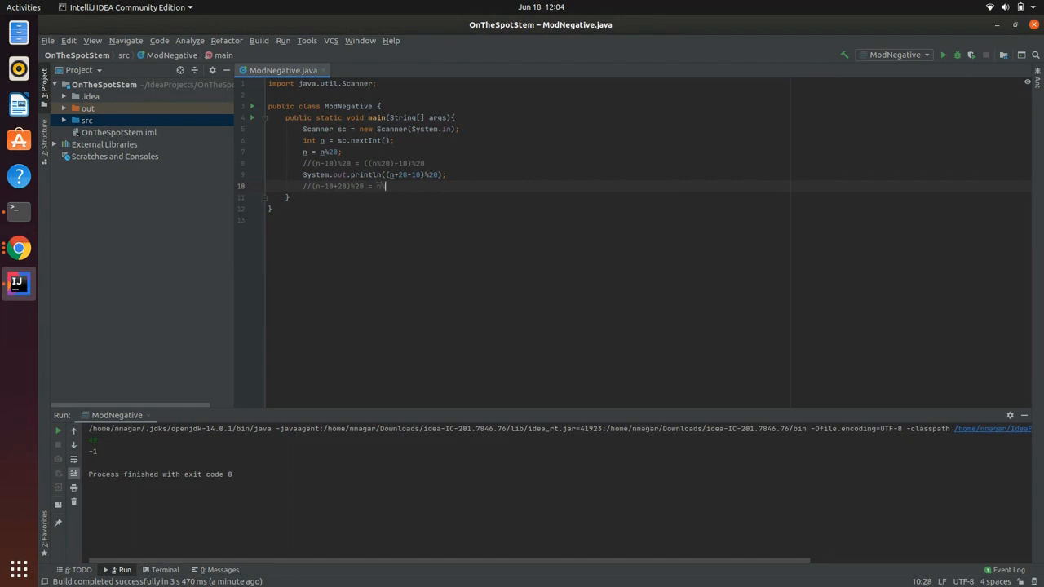
{"action": "type", "text": "n%20-10"}
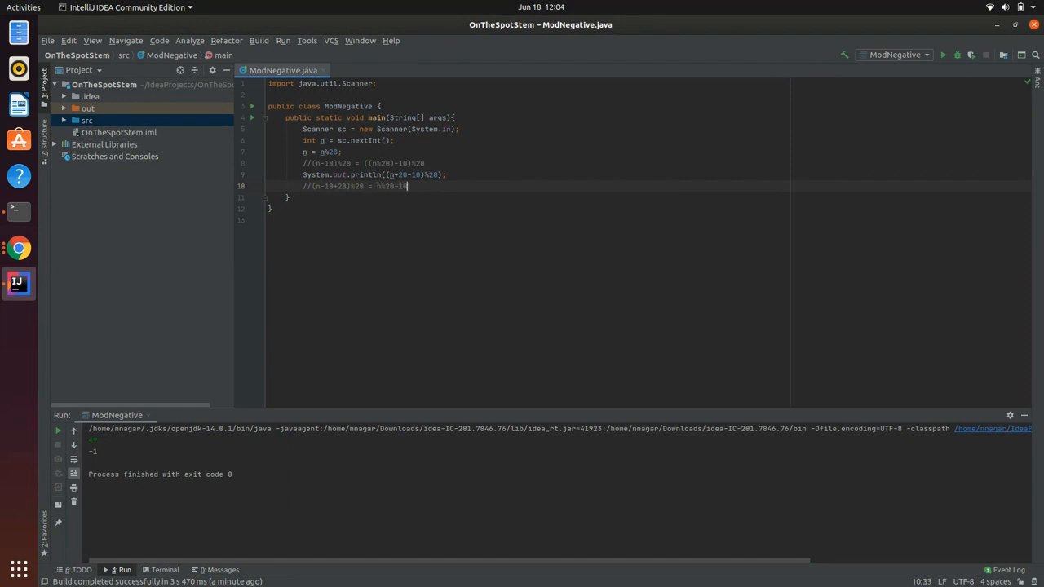
{"action": "type", "text": "%20+20"}
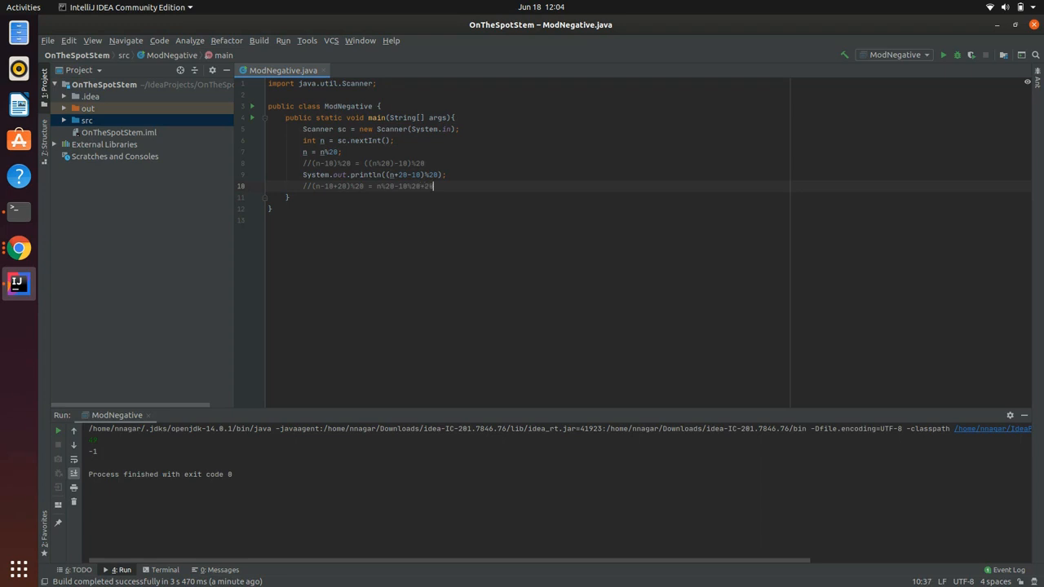